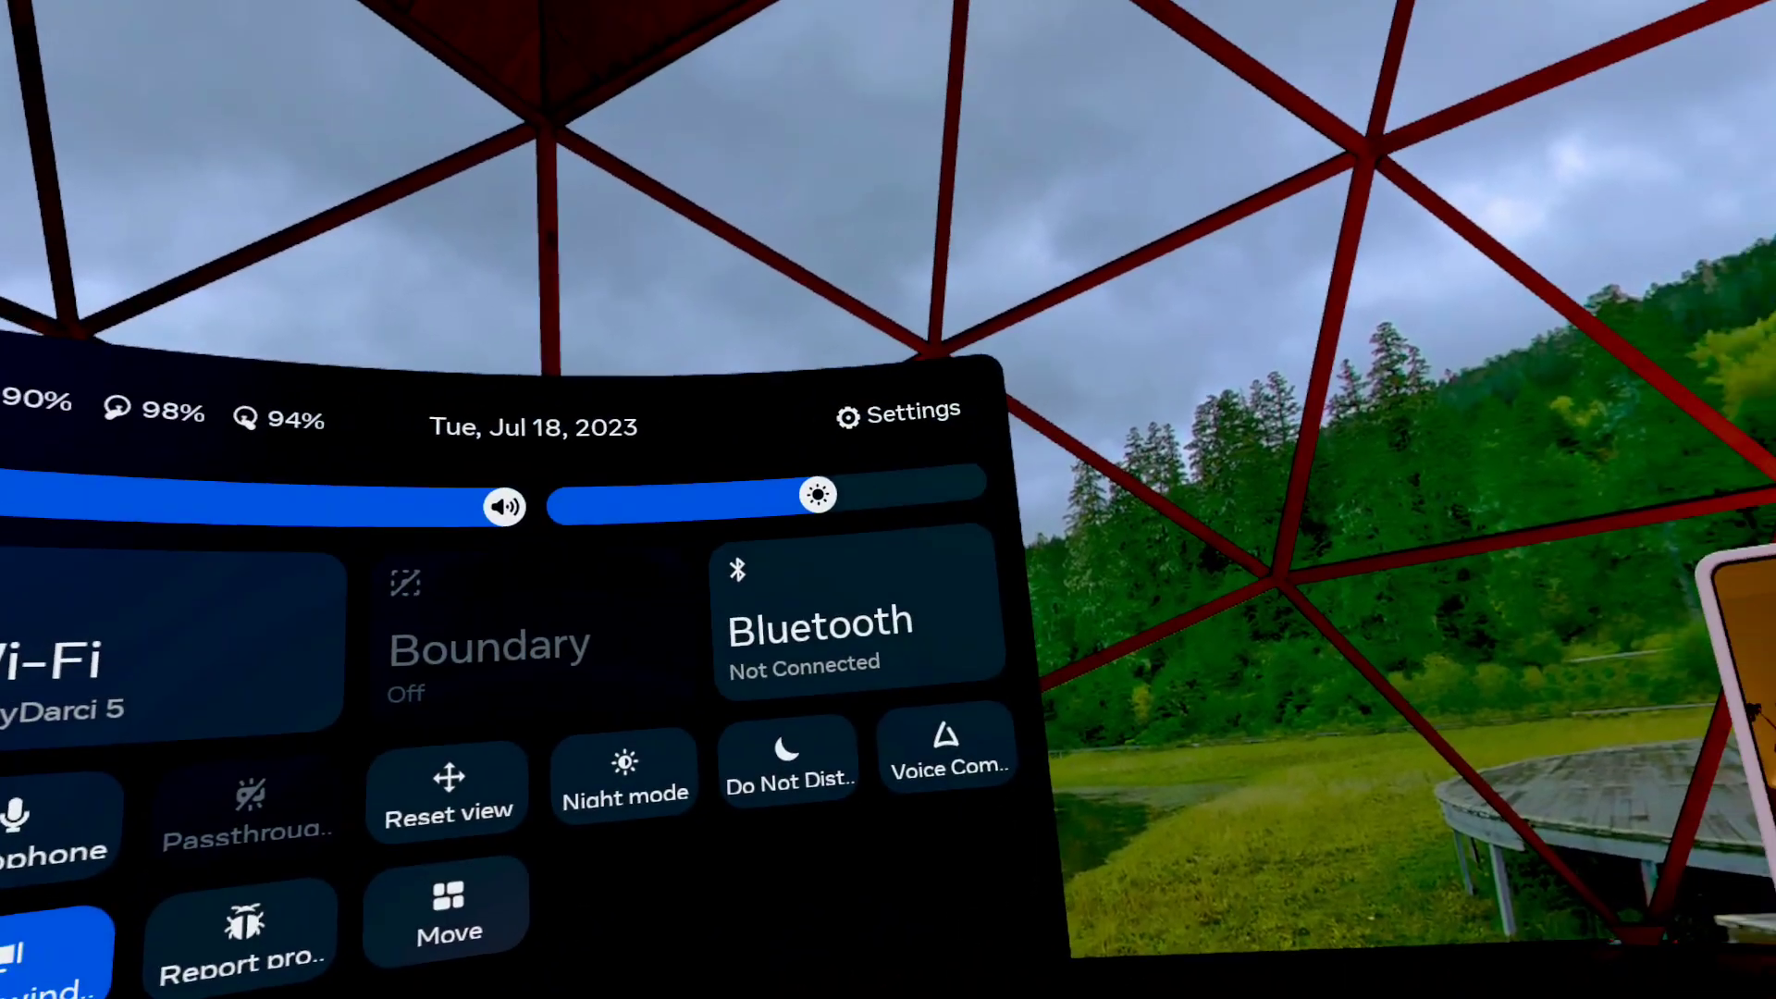
Open full Settings and go to Personalization's App Library preferences
{"action": "left_click", "coordinate": [894, 410]}
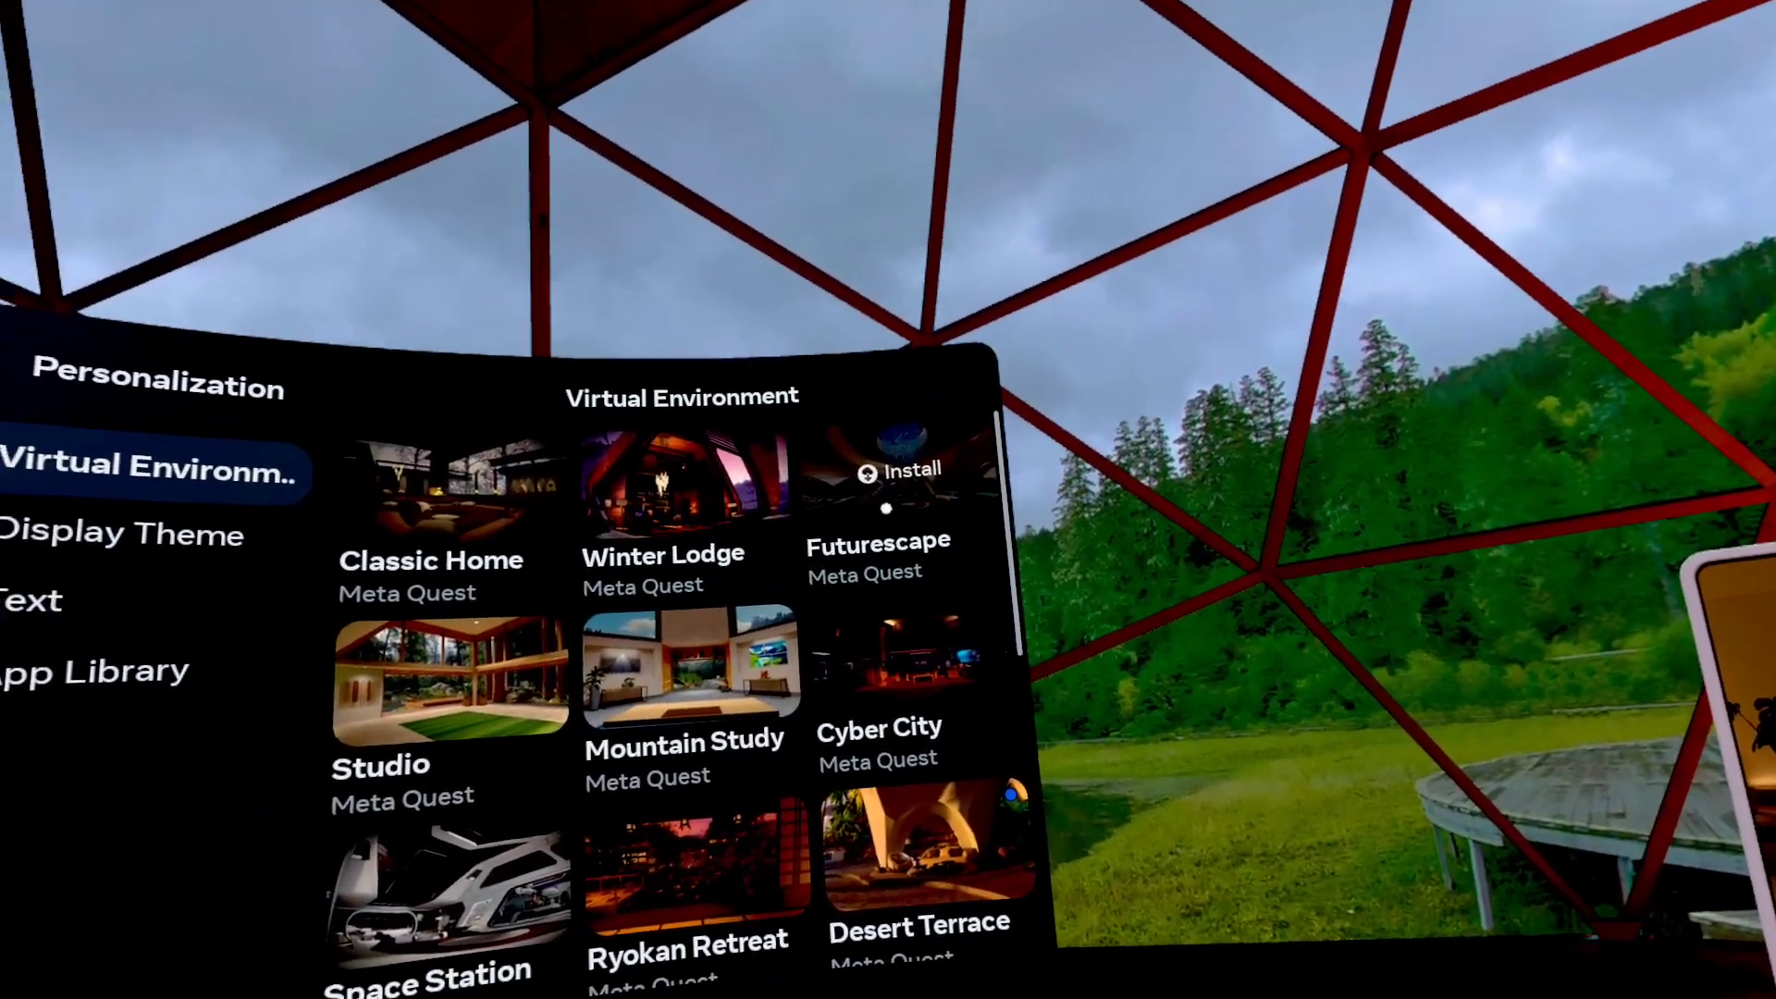
{"action": "left_click", "coordinate": [93, 671]}
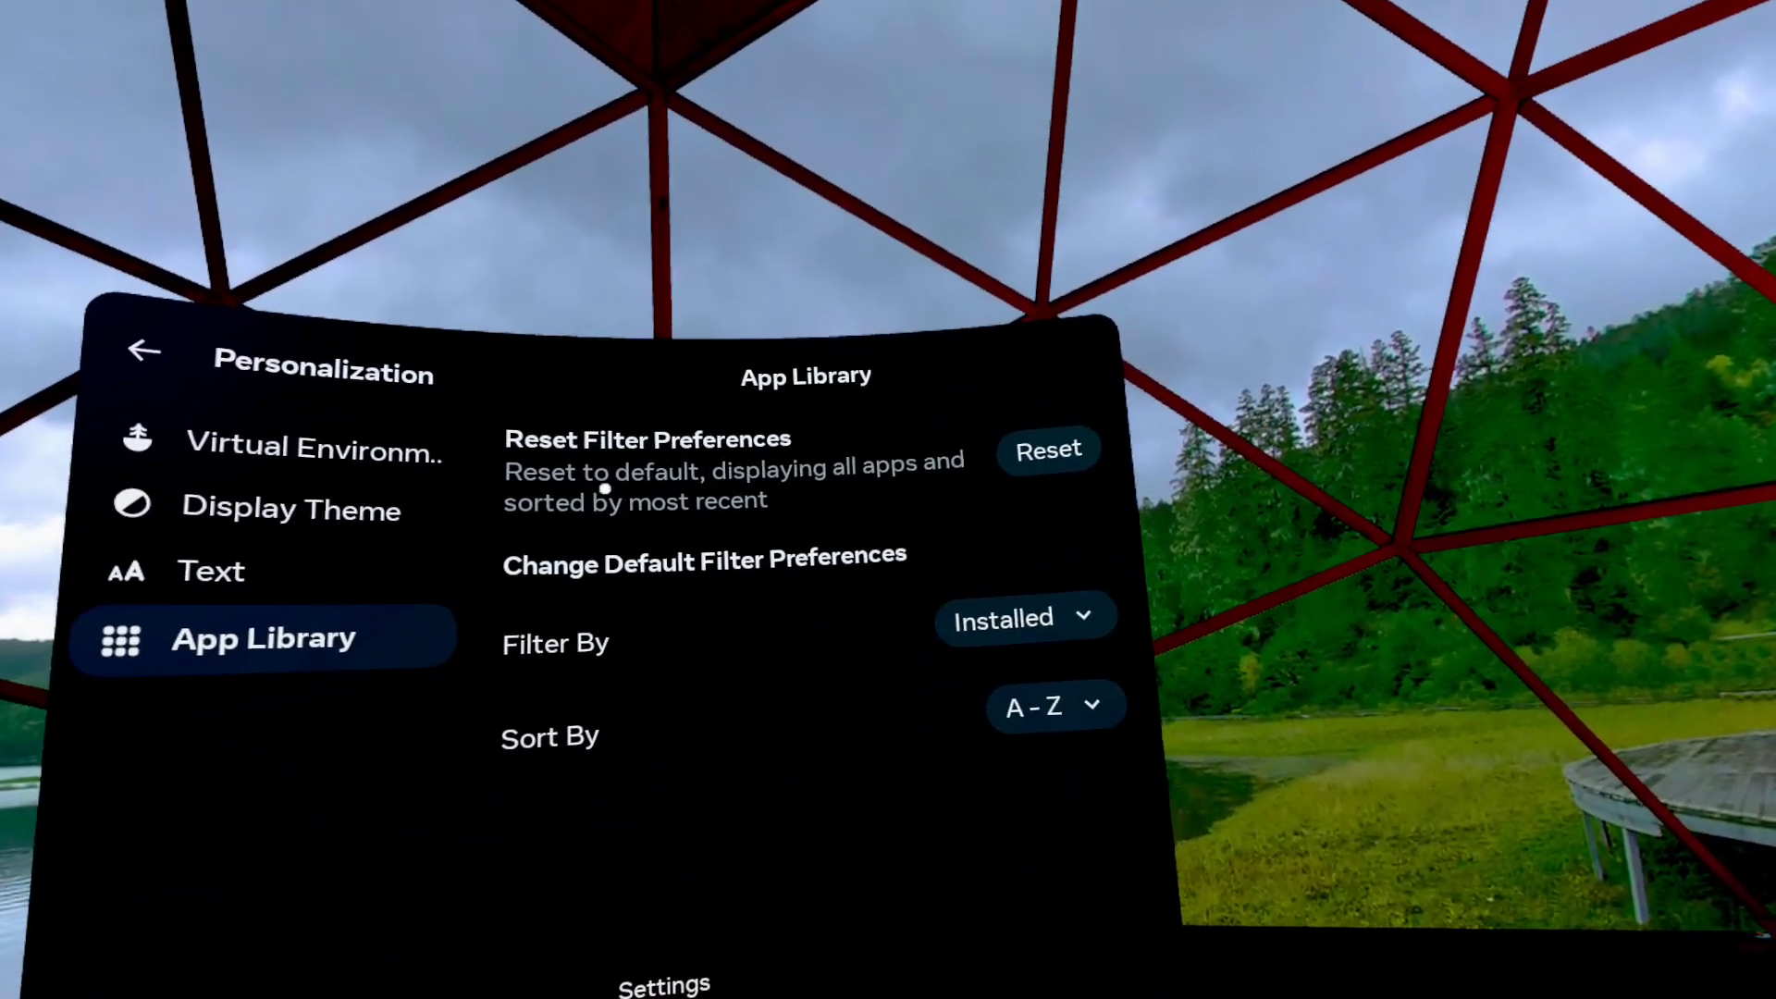
{"action": "left_click", "coordinate": [1024, 615]}
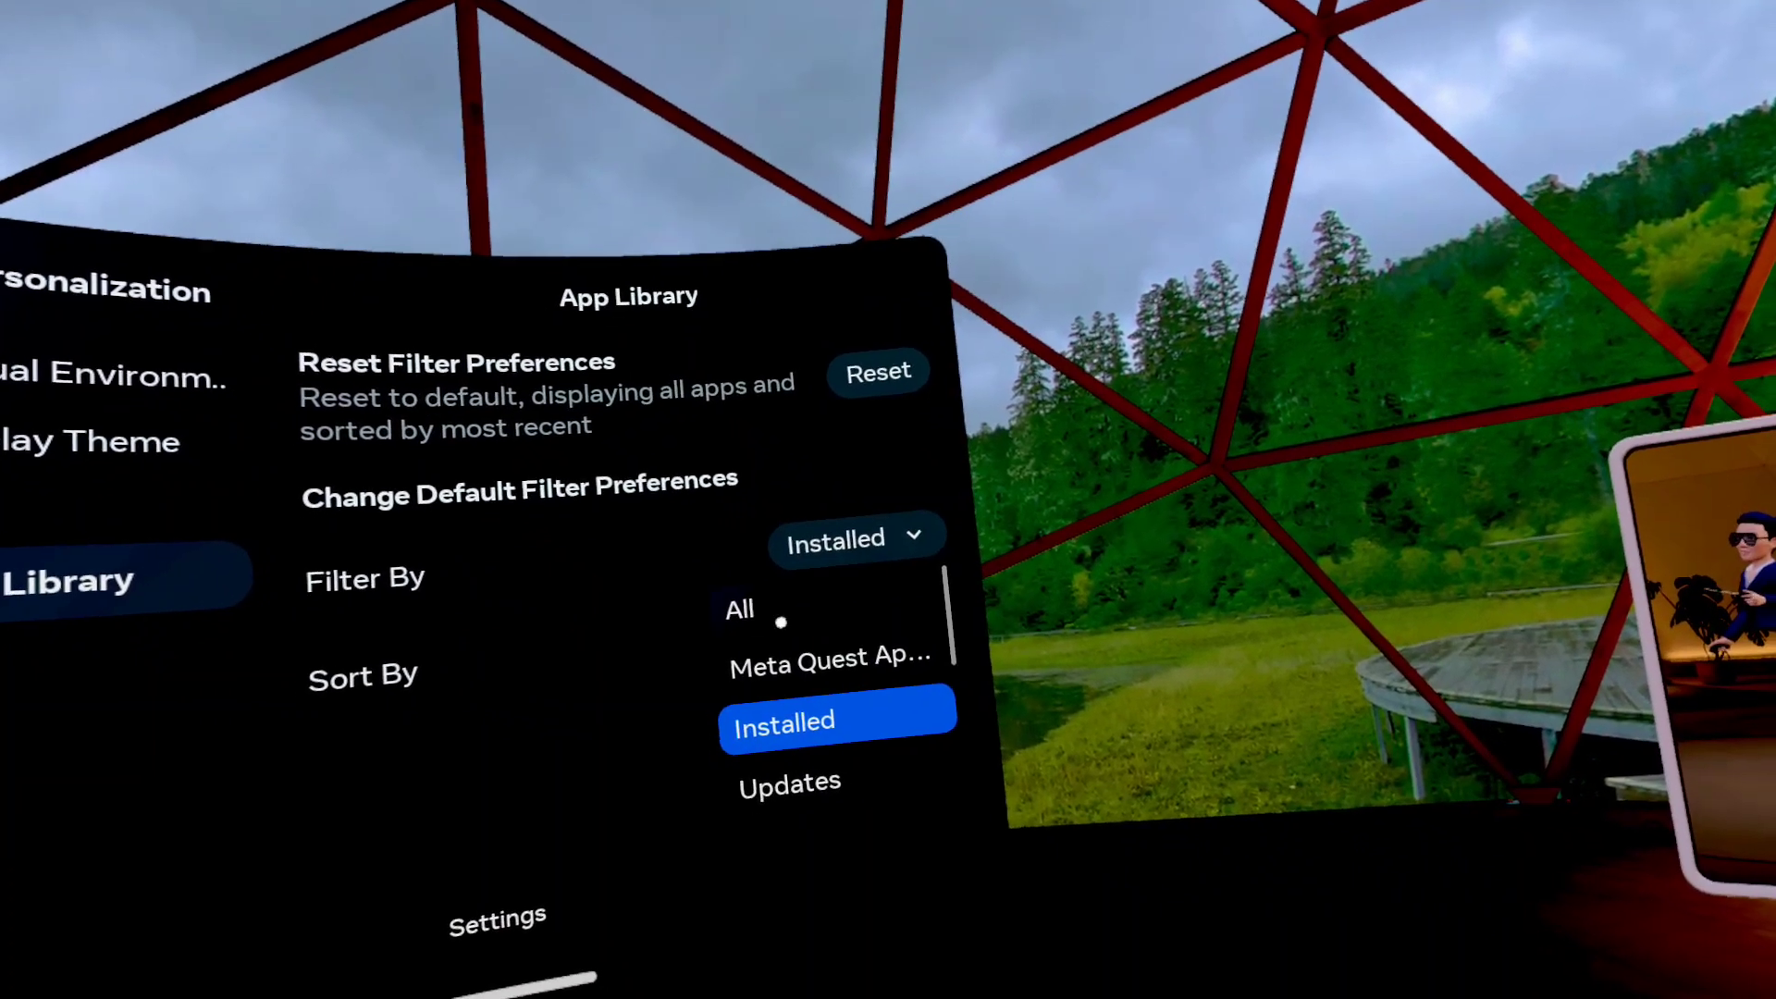
{"action": "left_click", "coordinate": [738, 609]}
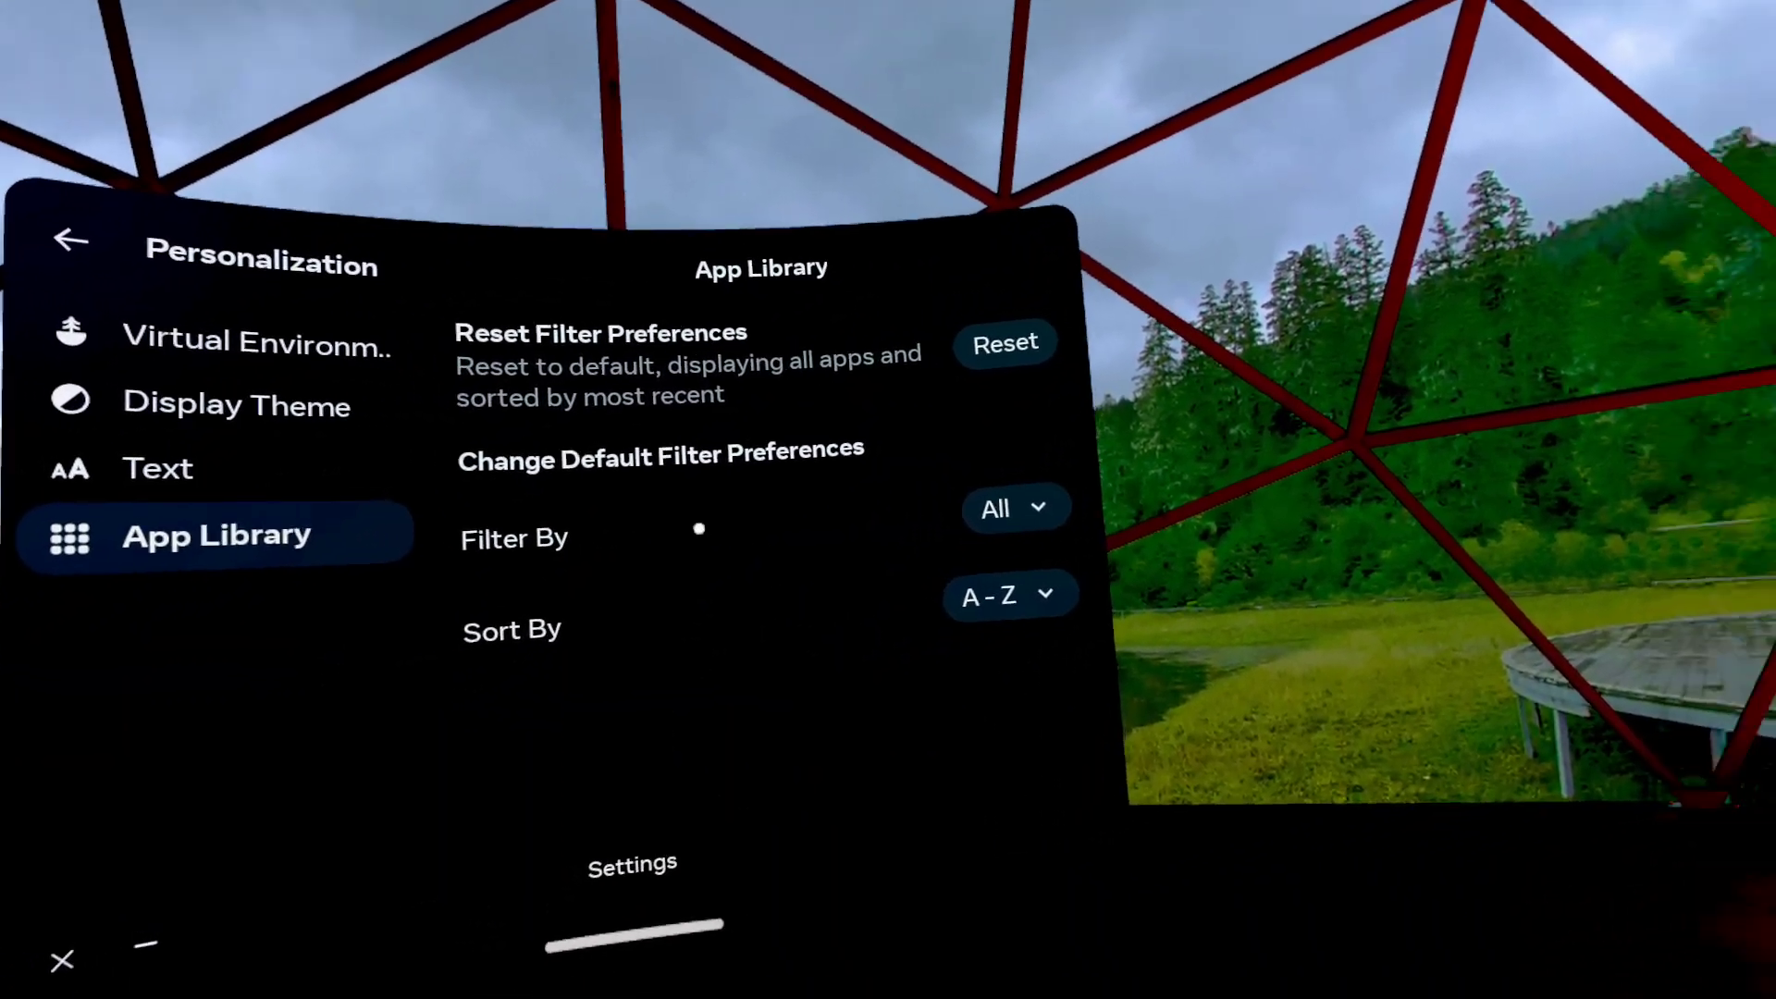
{"action": "left_click", "coordinate": [1016, 507]}
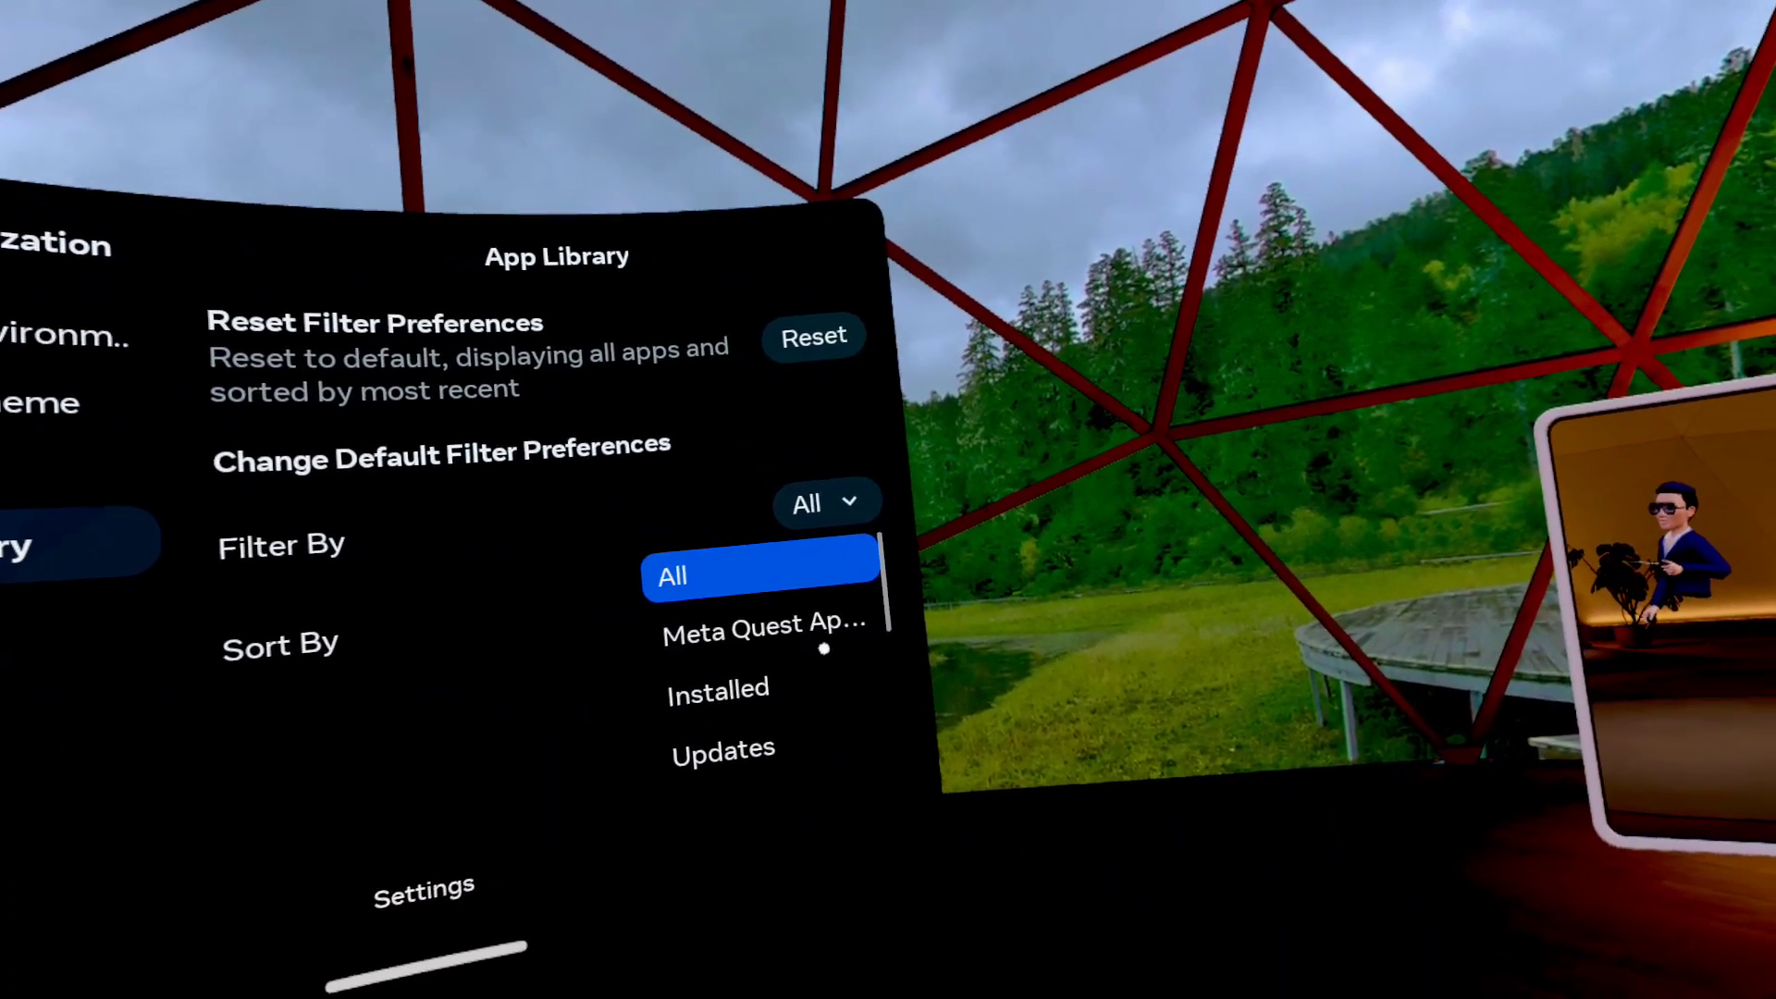
{"action": "left_click", "coordinate": [718, 689]}
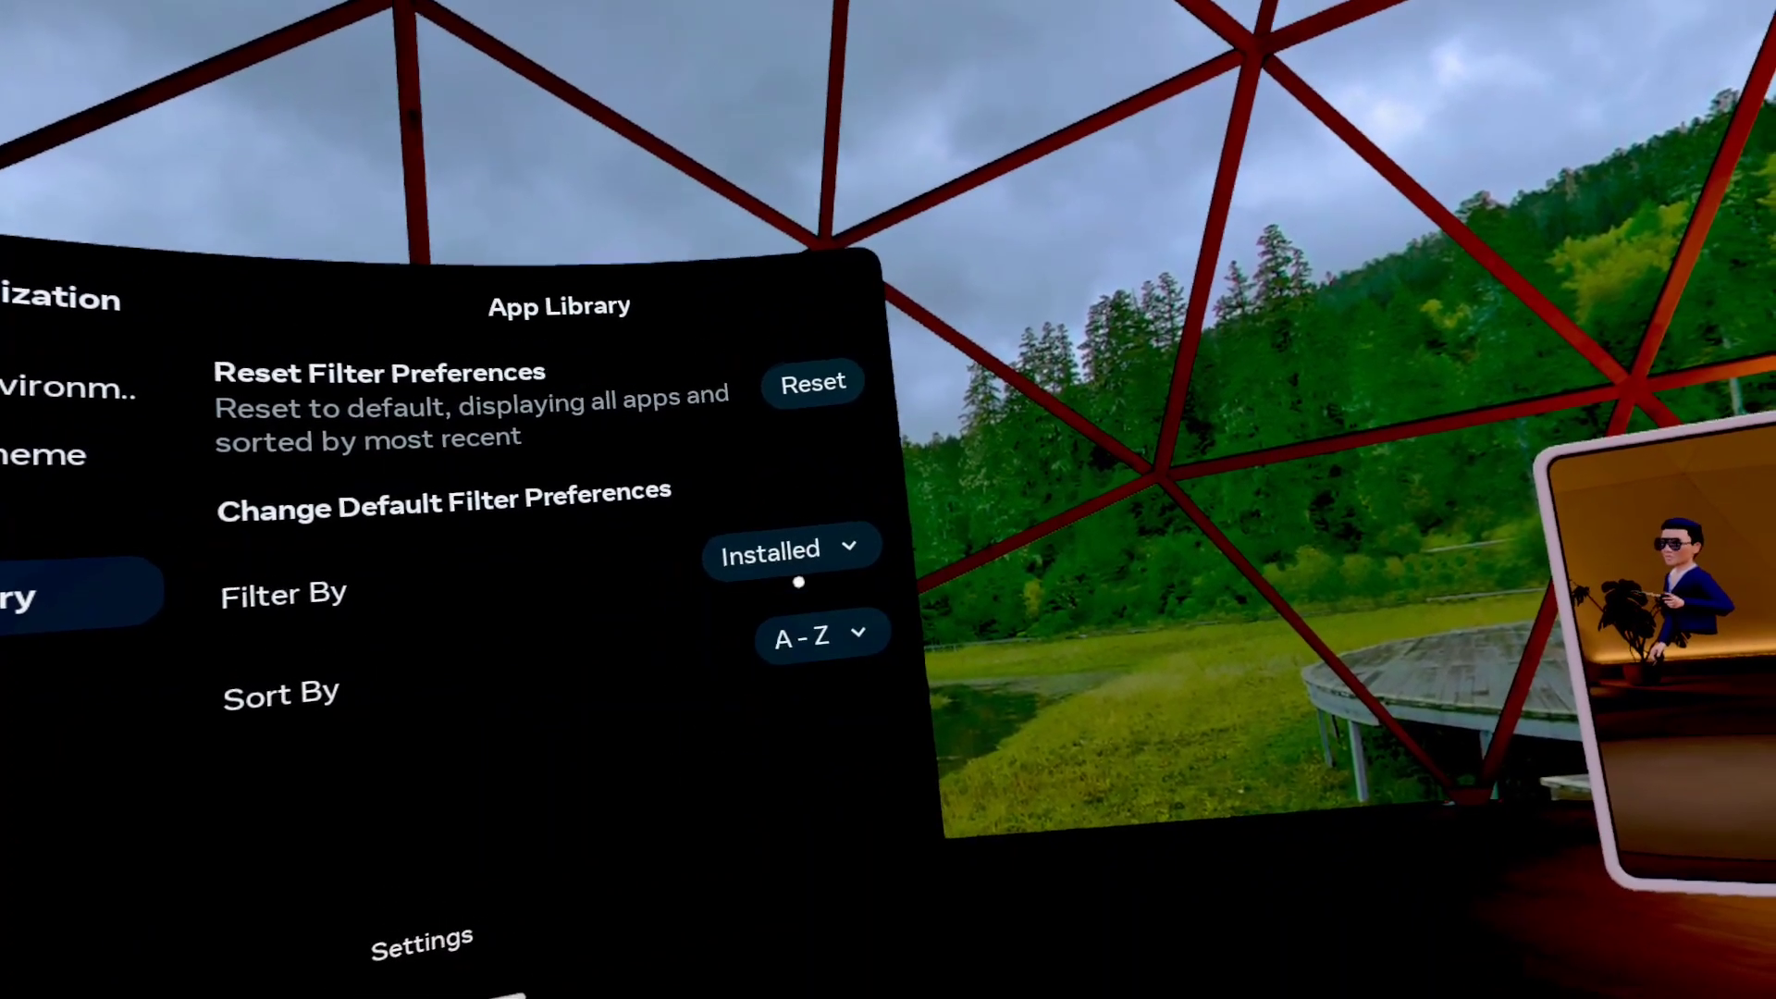
{"action": "left_click", "coordinate": [822, 632]}
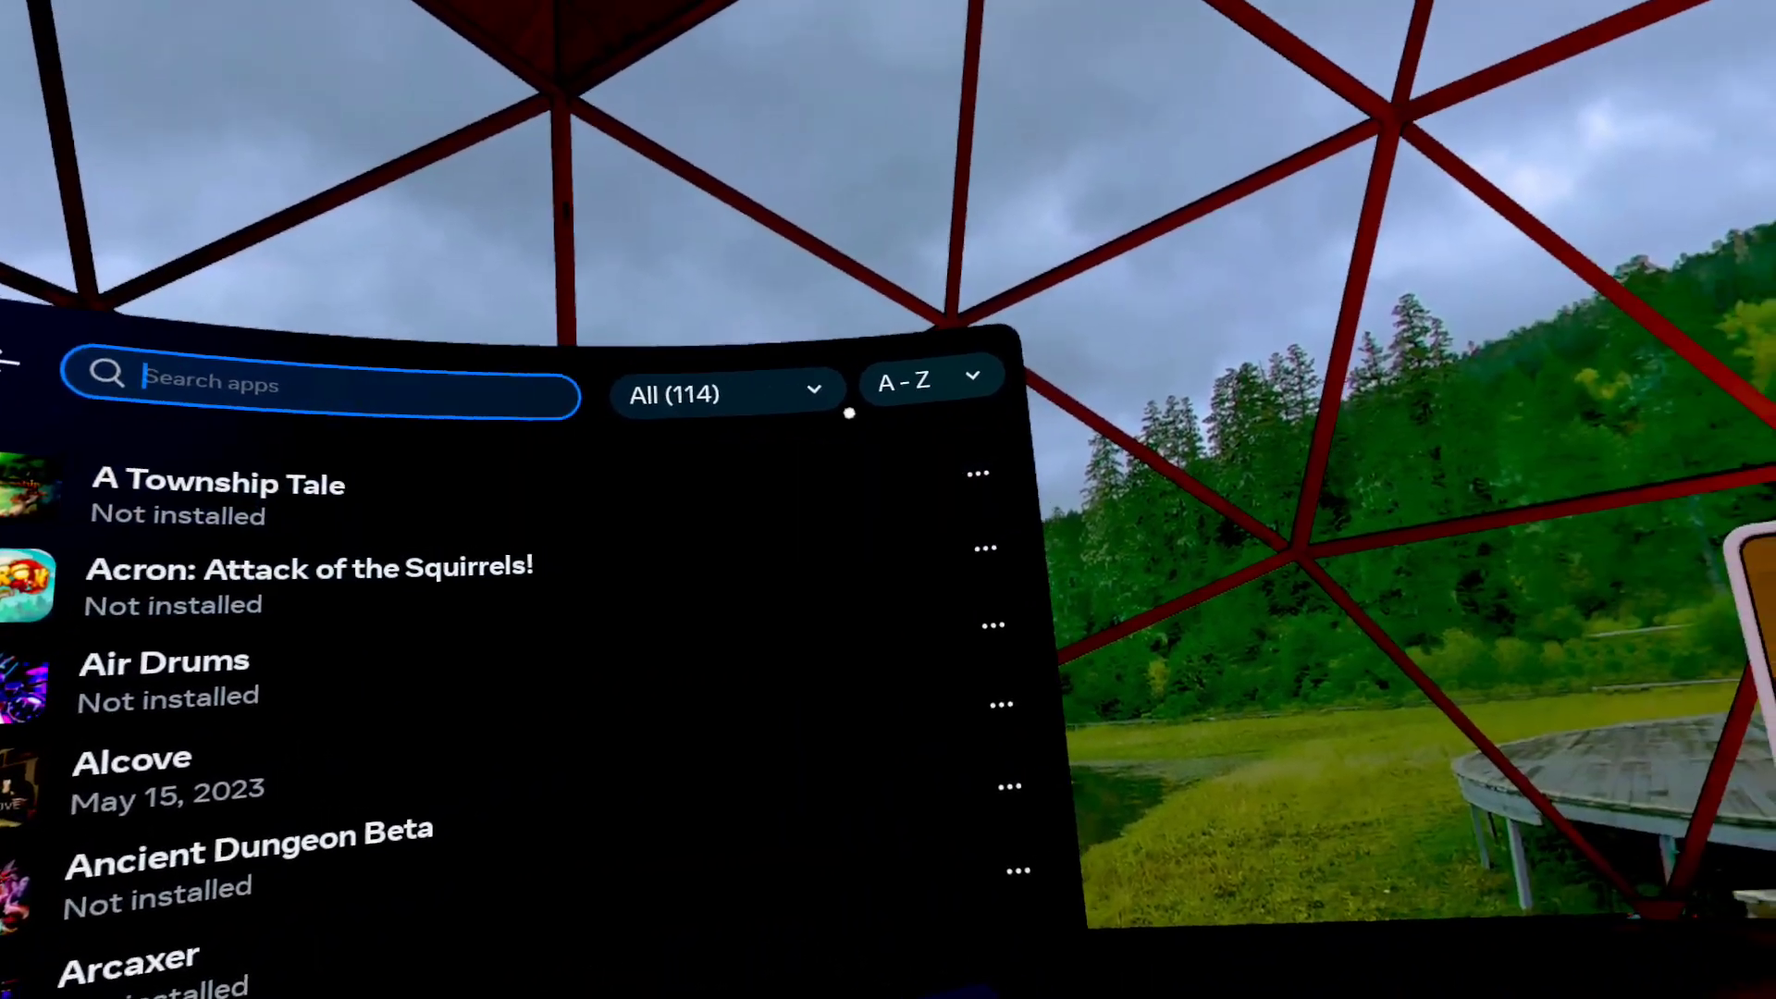
Filter the App Library to Installed (39) apps, bringing up quick settings
{"action": "left_click", "coordinate": [726, 393]}
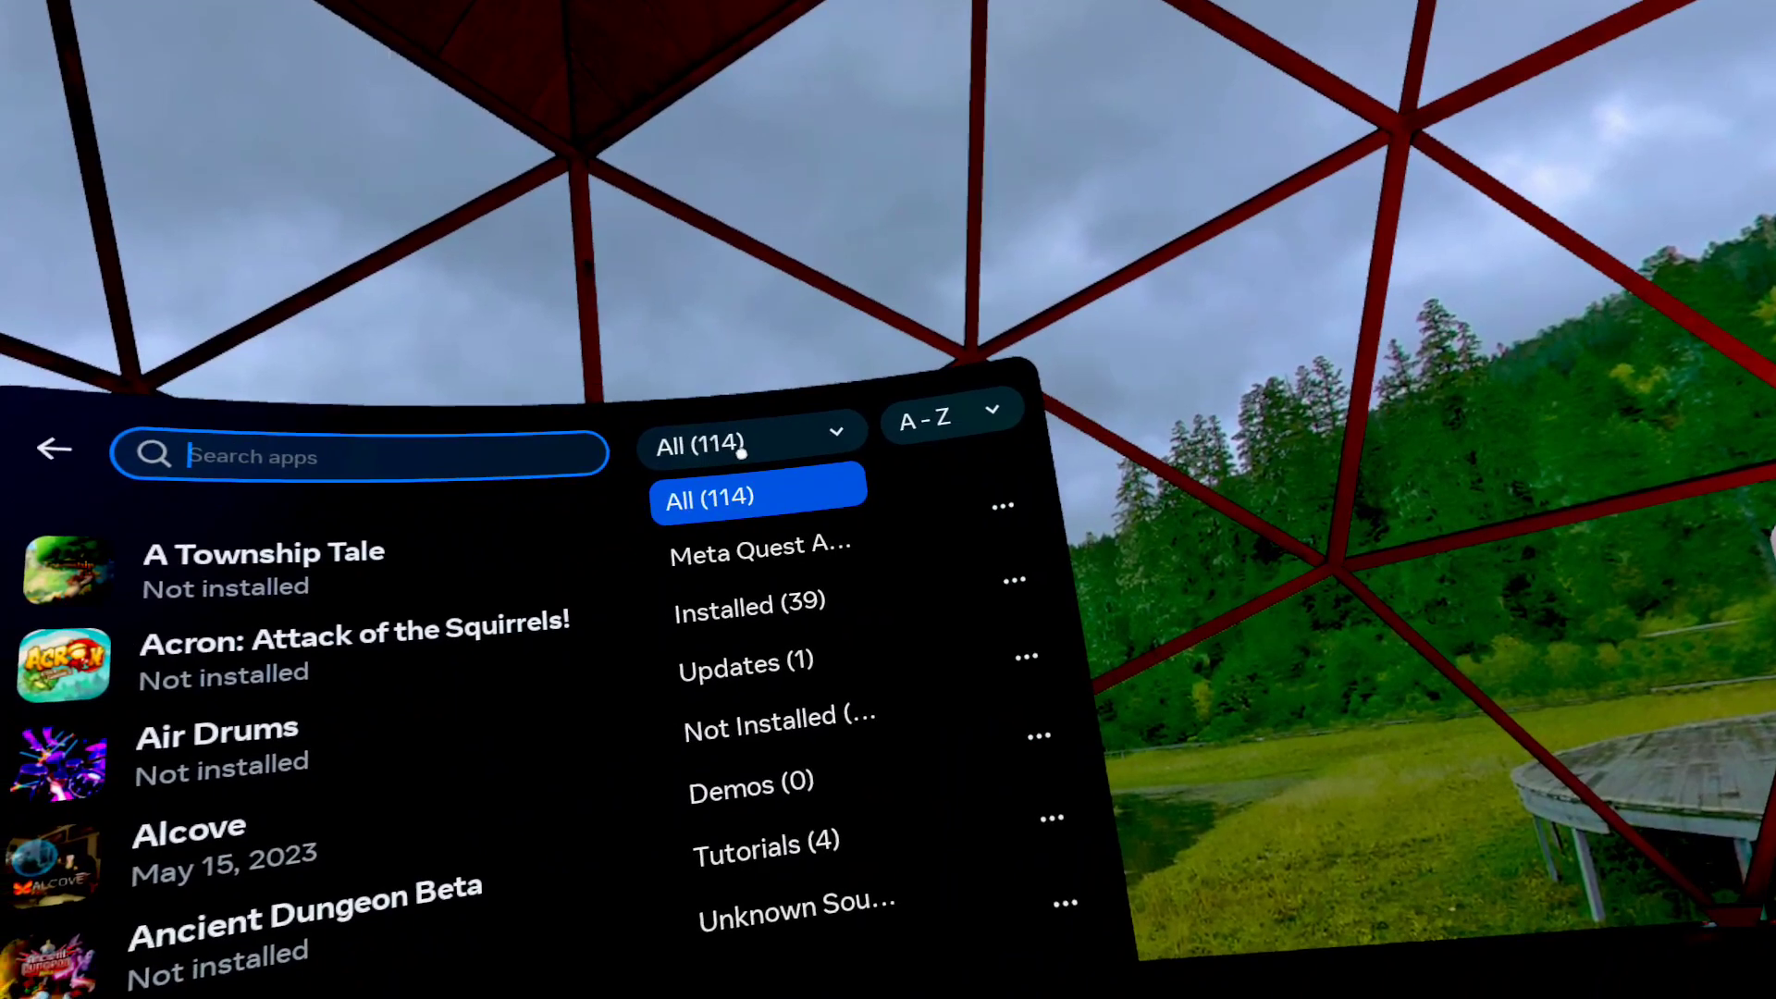
{"action": "left_click", "coordinate": [751, 606]}
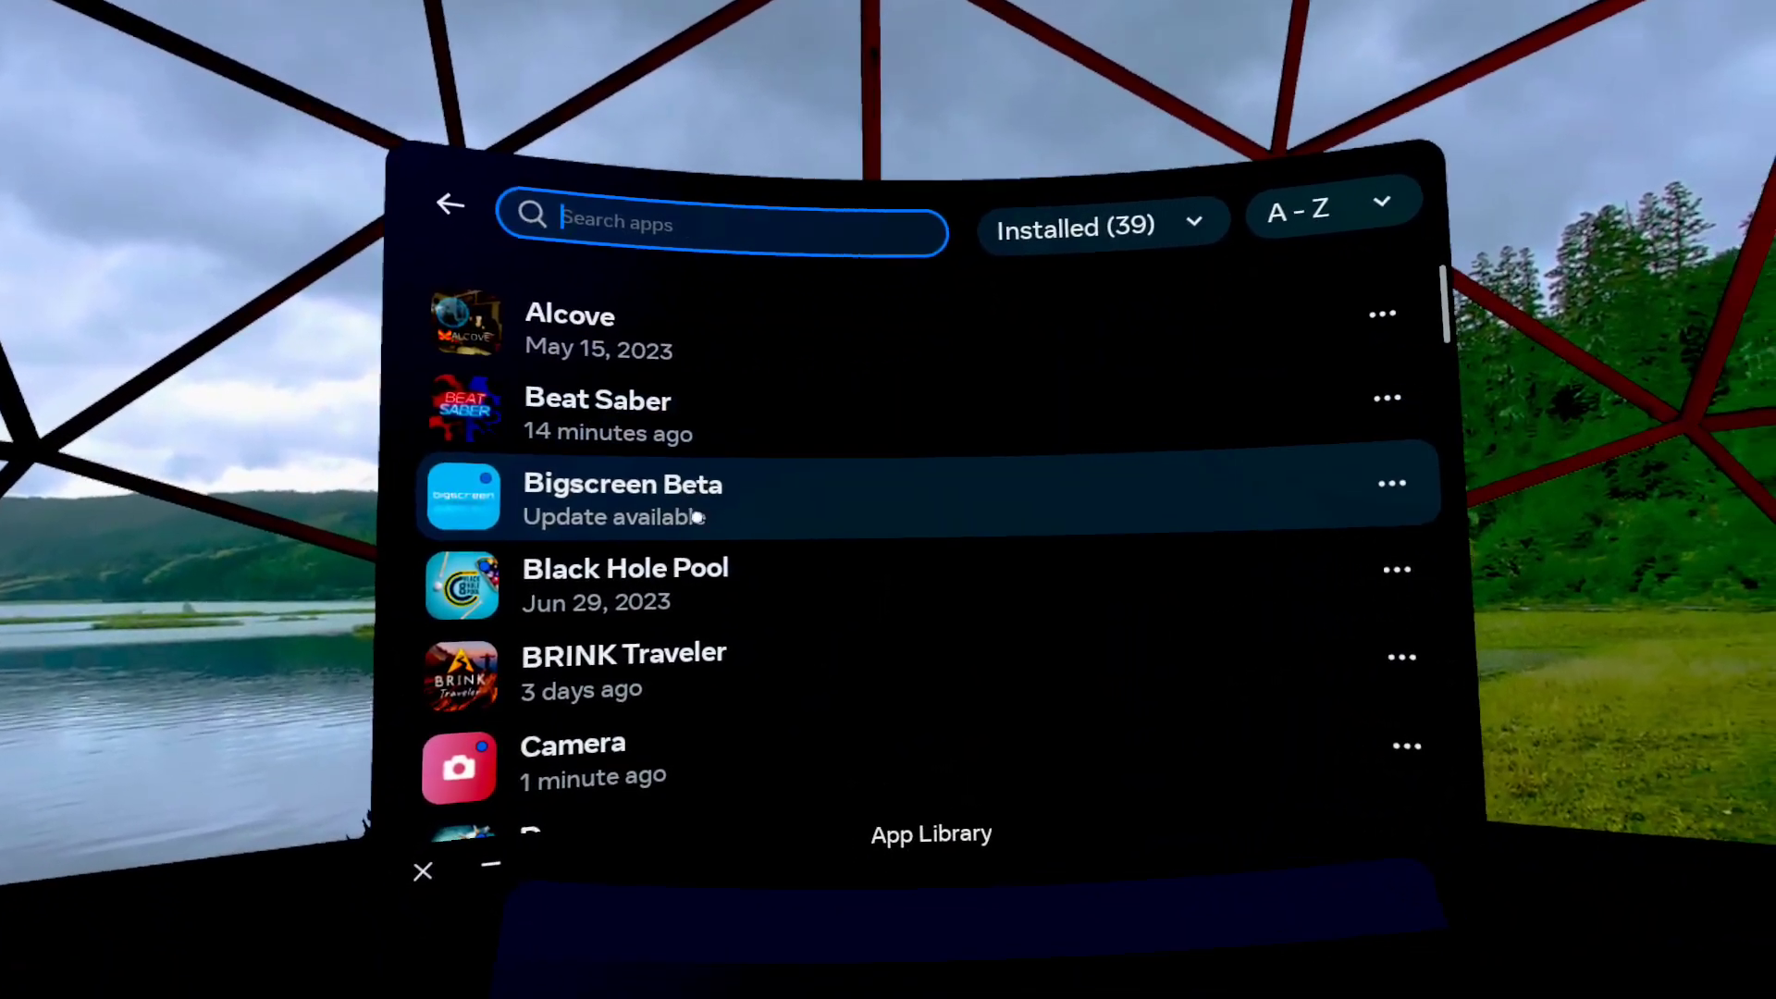
{"action": "left_click", "coordinate": [723, 225]}
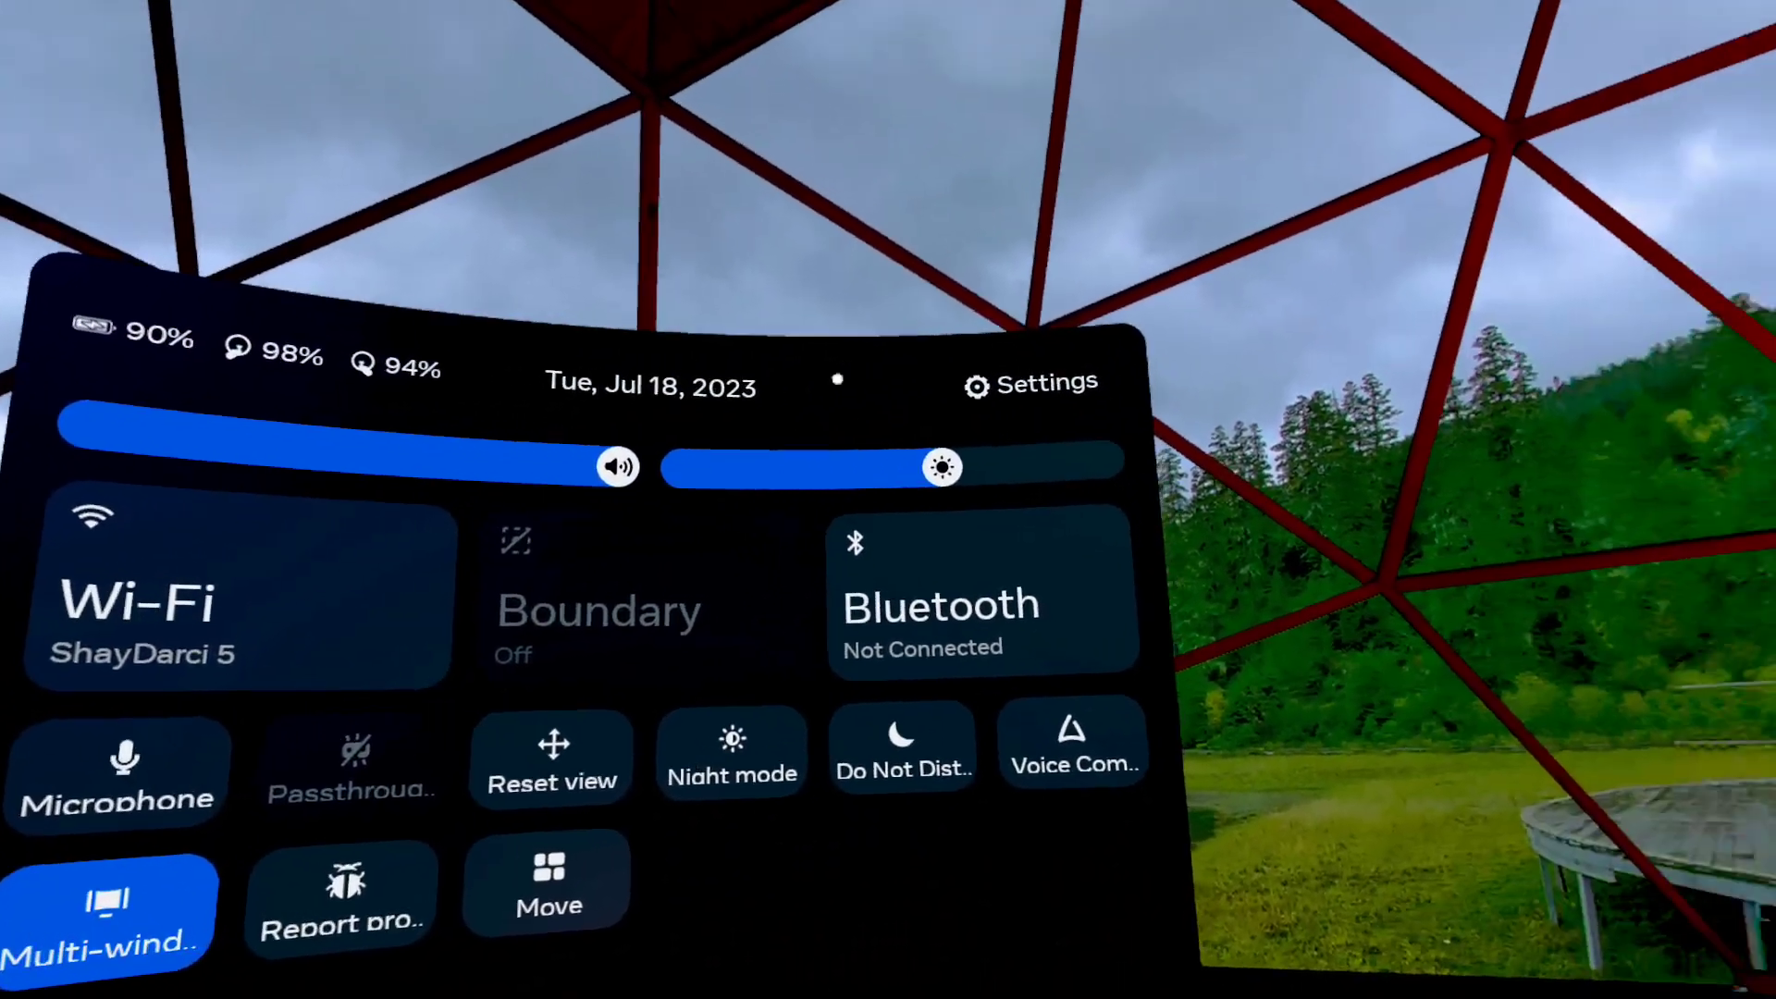
Open the full Settings grid from quick settings and look toward the dock
{"action": "left_click", "coordinate": [1030, 383]}
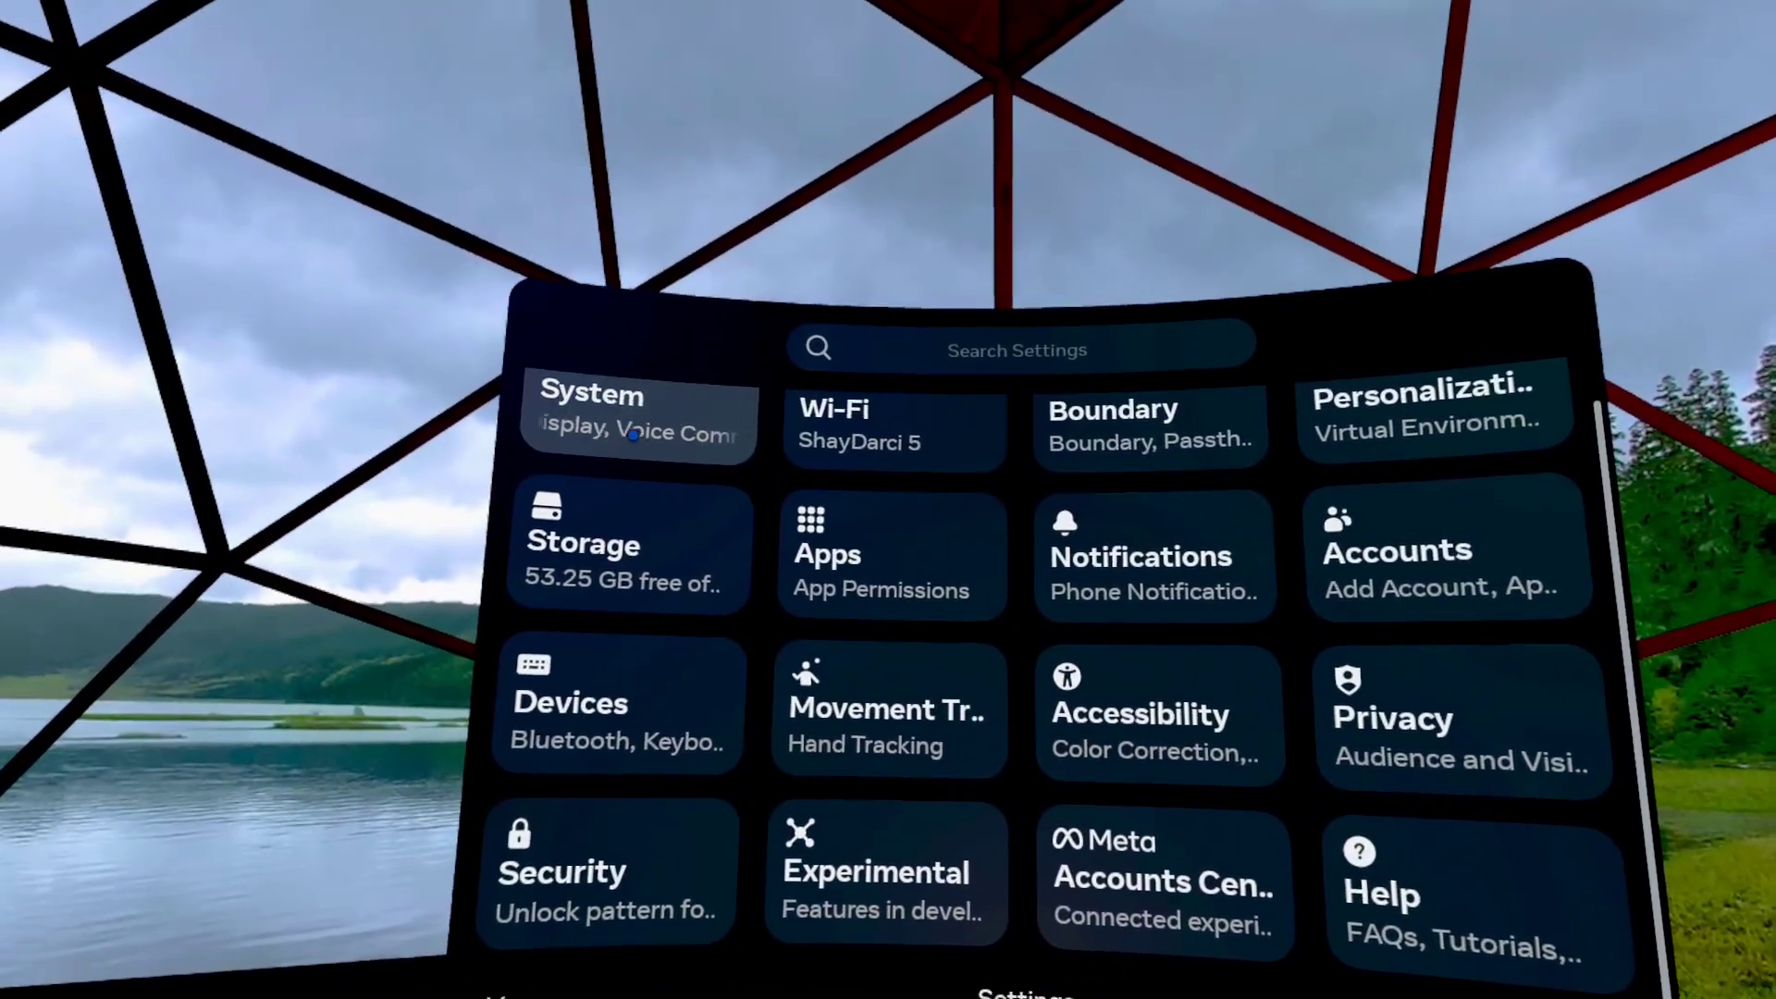
{"action": "left_click", "coordinate": [634, 426]}
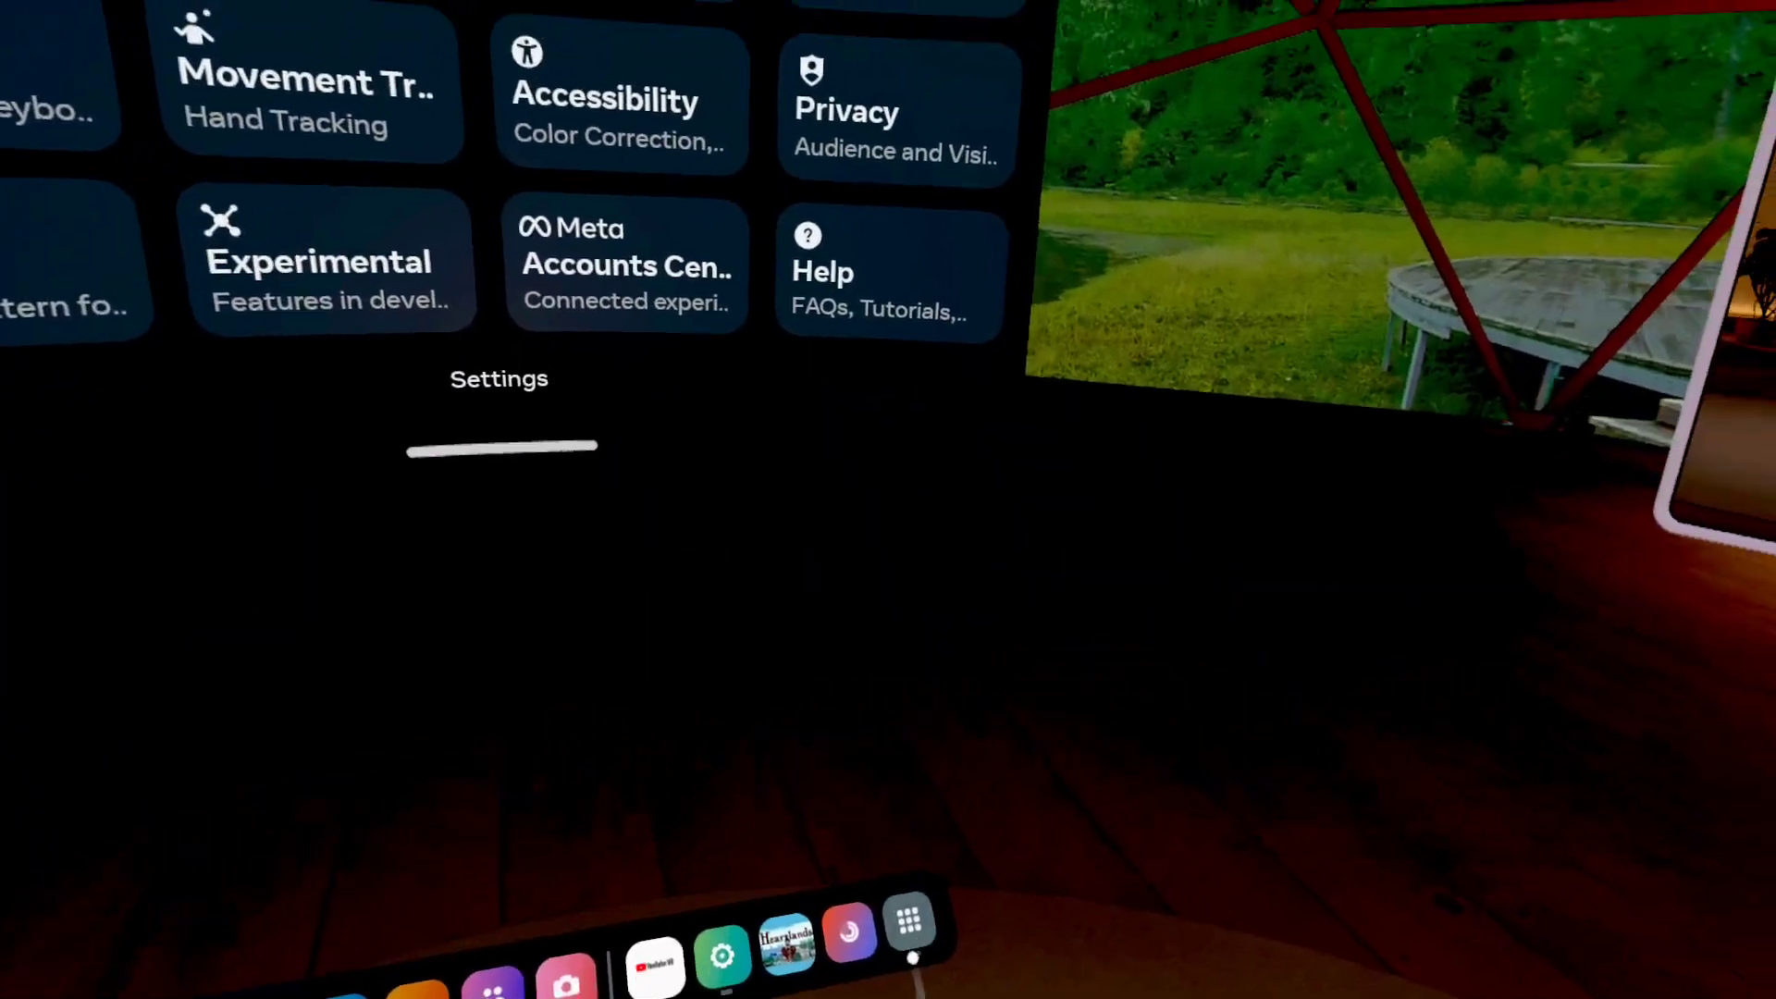
{"action": "left_click", "coordinate": [907, 925]}
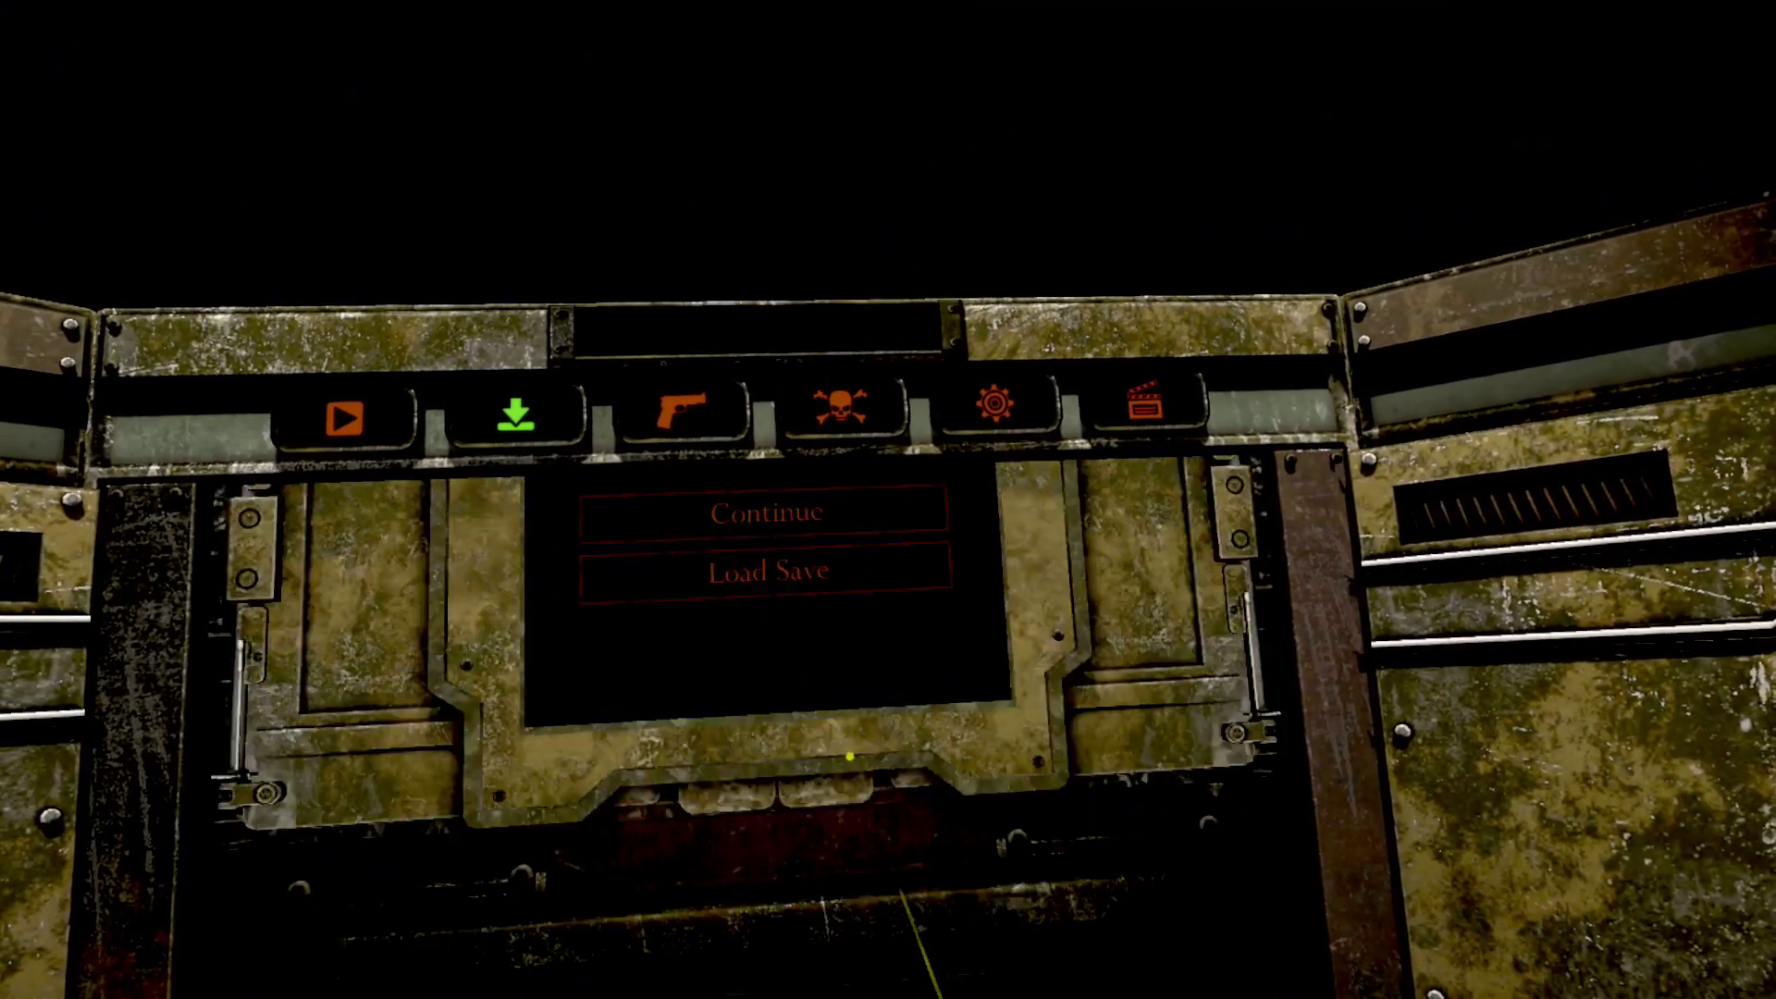
Choose Continue on the Resident Evil 4 main menu to load the last save
{"action": "left_click", "coordinate": [767, 513]}
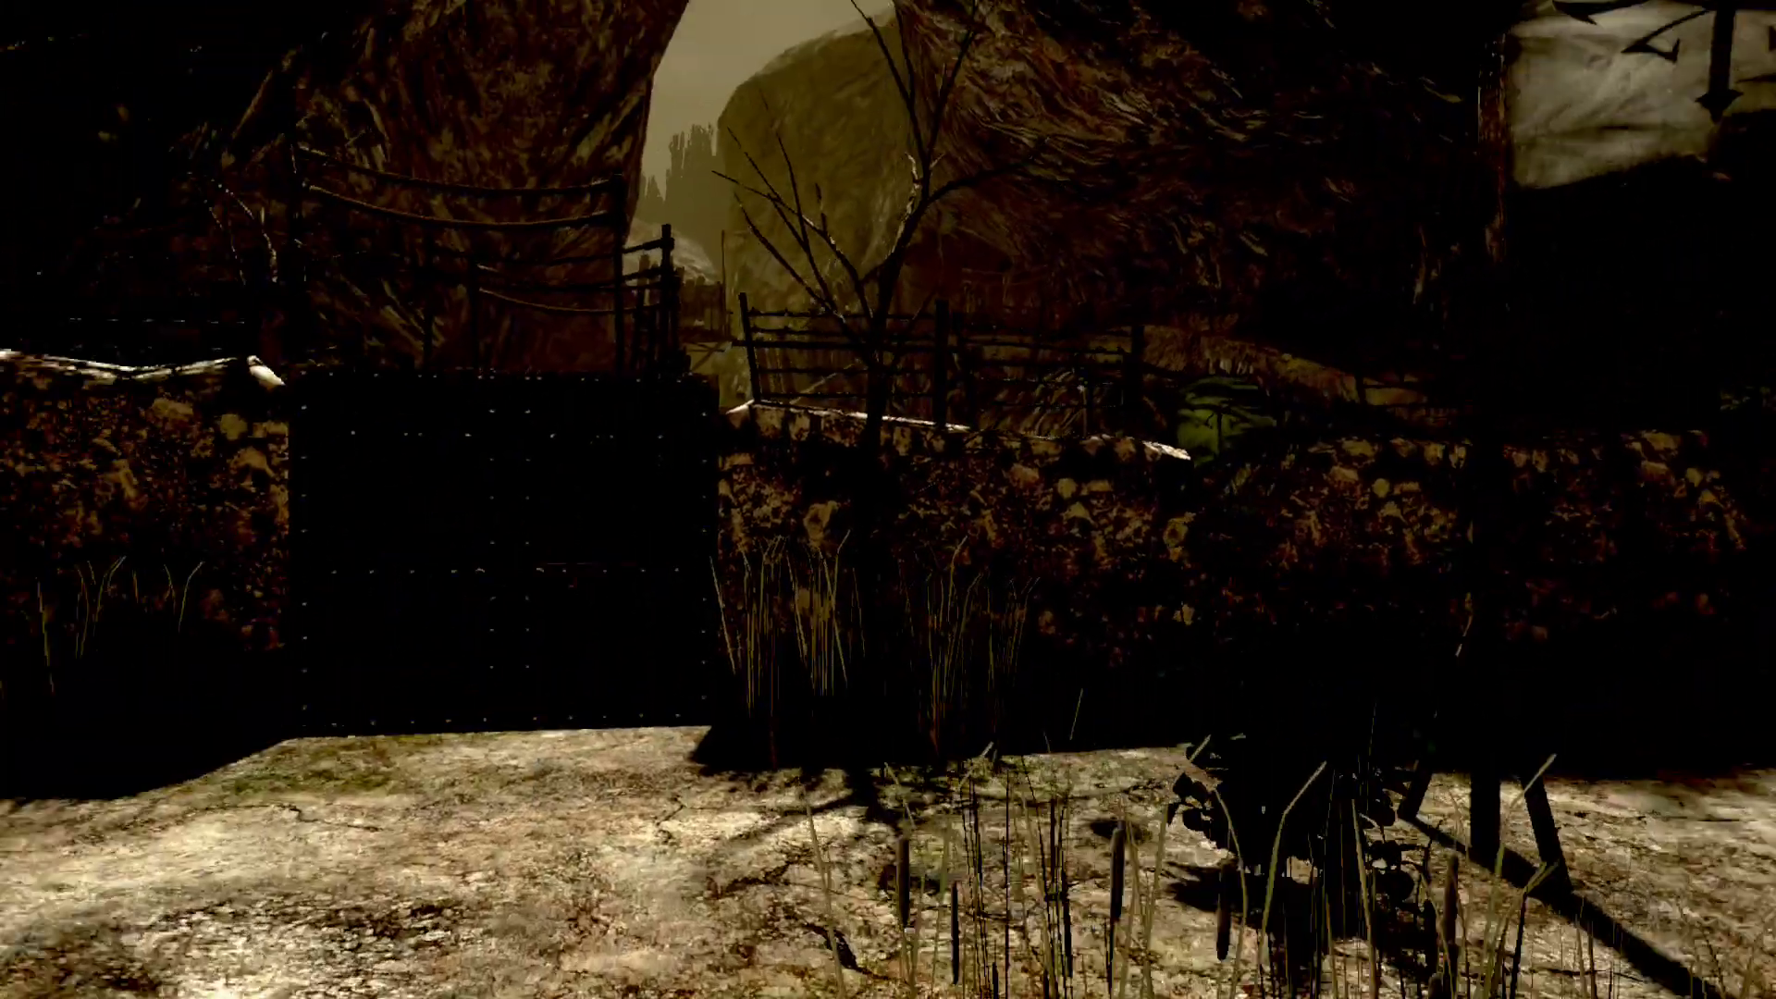